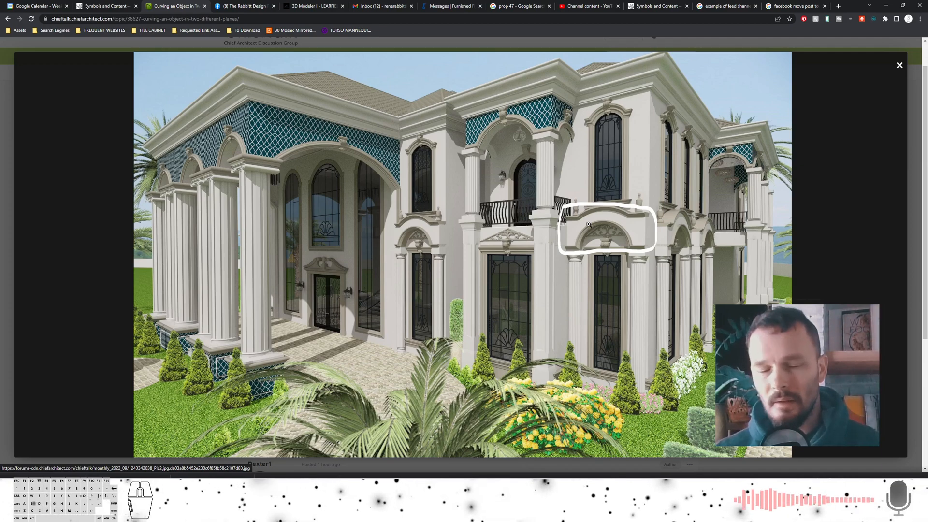
Switch from the Chrome forum photo back to the Chief Architect floor plan.
{"action": "key", "text": "alt+tab"}
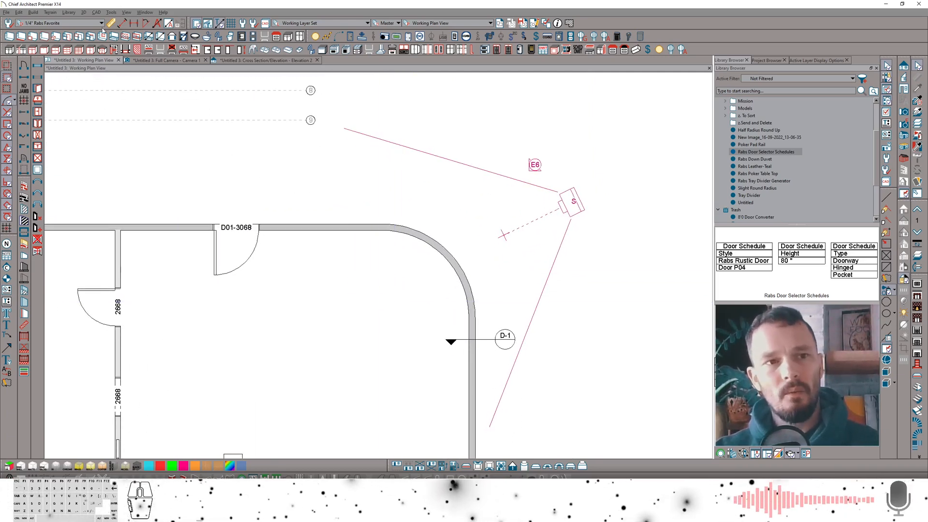
Place a wall elevation camera looking straight at the curved wall.
{"action": "left_click", "coordinate": [96, 12]}
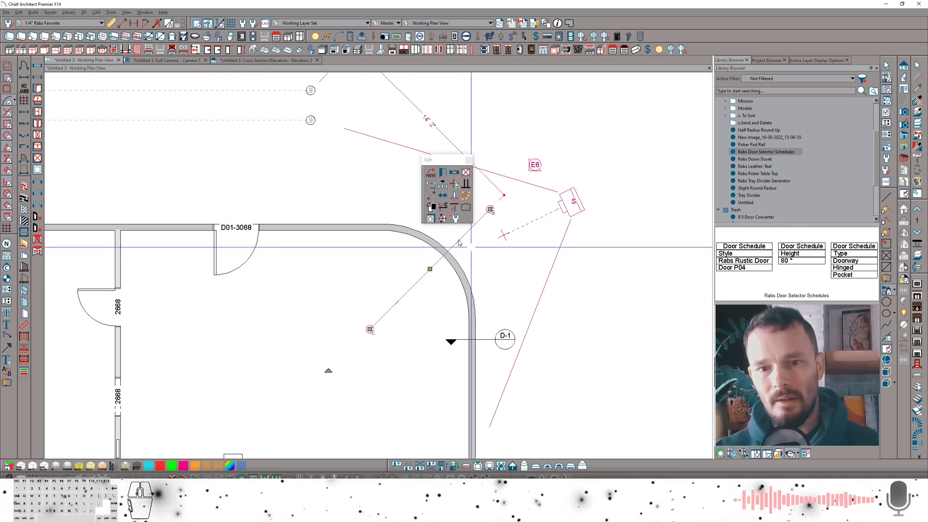
{"action": "left_click", "coordinate": [267, 60]}
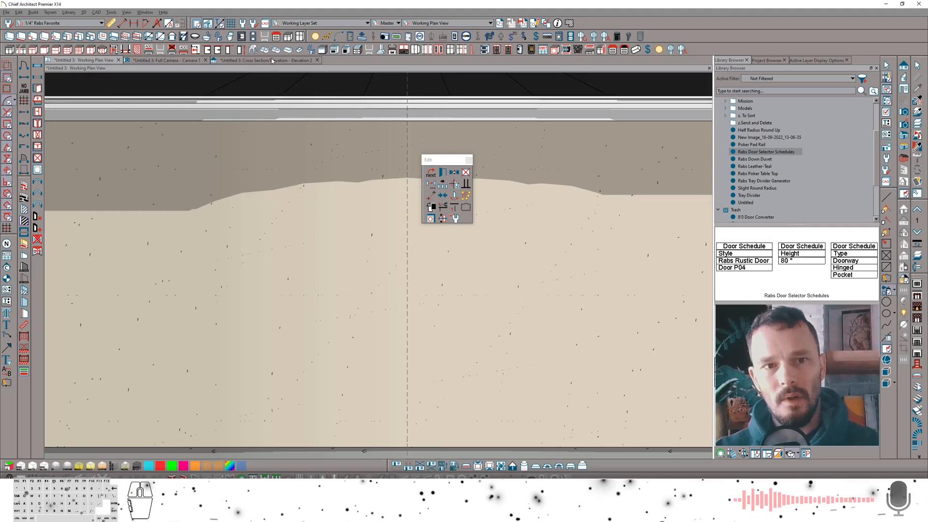
Begin a Custom Backsplash polyline with sloped top and curved bottom on the wall.
{"action": "left_click", "coordinate": [267, 60]}
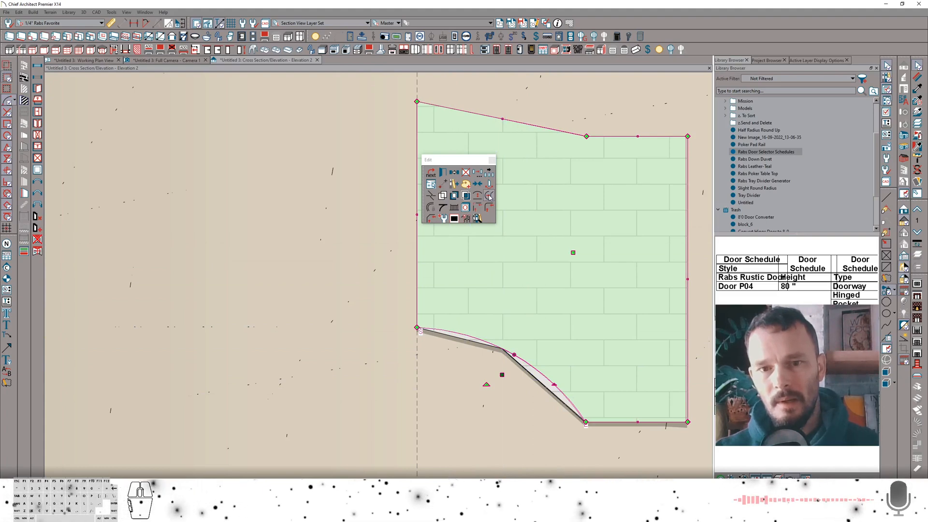
Convert the panel's curved bottom edge into an eight-segment polyline arch.
{"action": "left_click", "coordinate": [489, 197]}
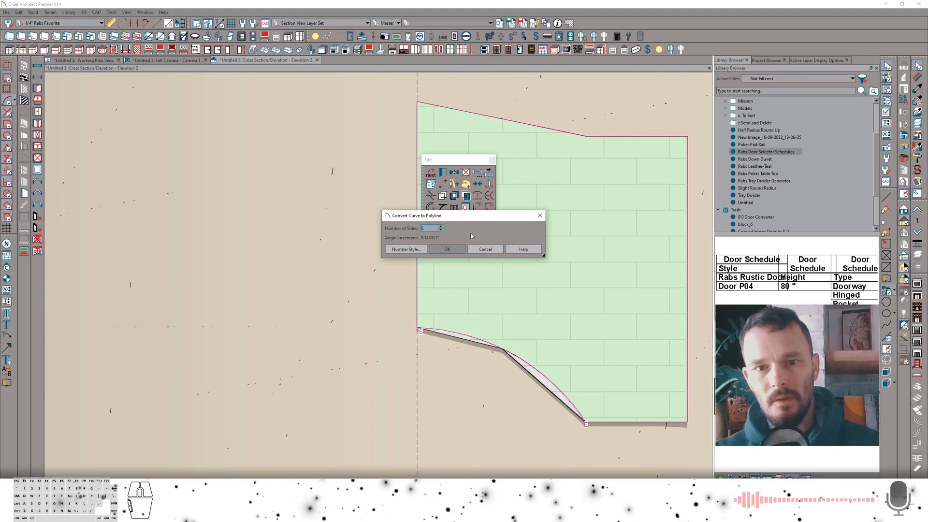
{"action": "left_click", "coordinate": [447, 248]}
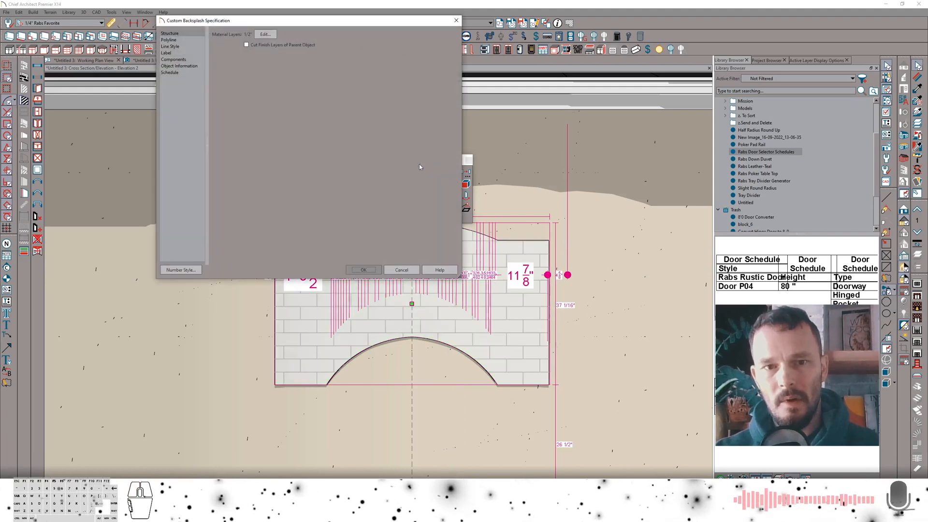
Set the backsplash material layer thickness to 3" and apply the specification.
{"action": "left_click", "coordinate": [265, 34]}
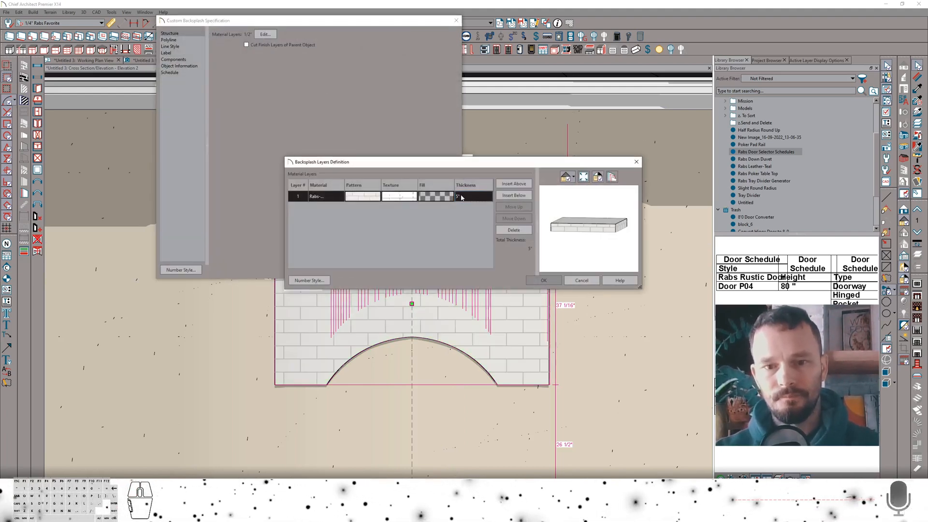
{"action": "left_click", "coordinate": [544, 280]}
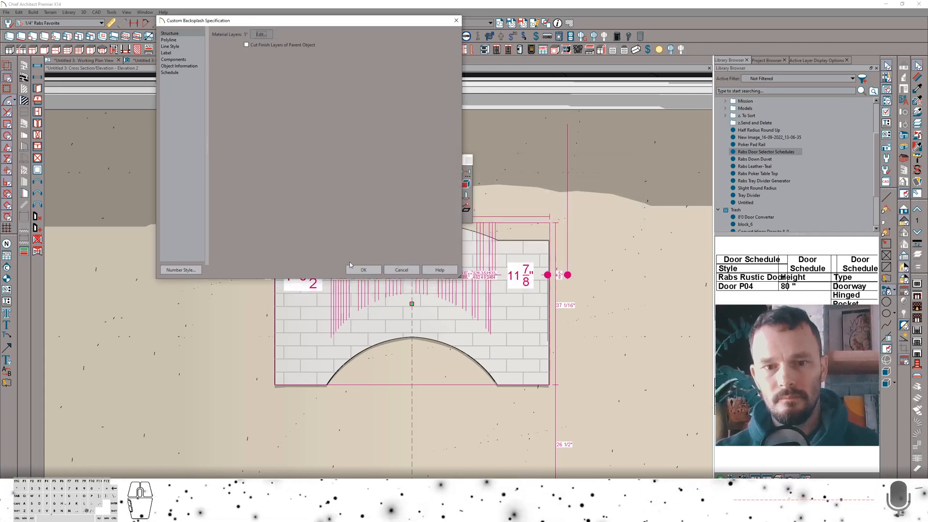
{"action": "left_click", "coordinate": [364, 269]}
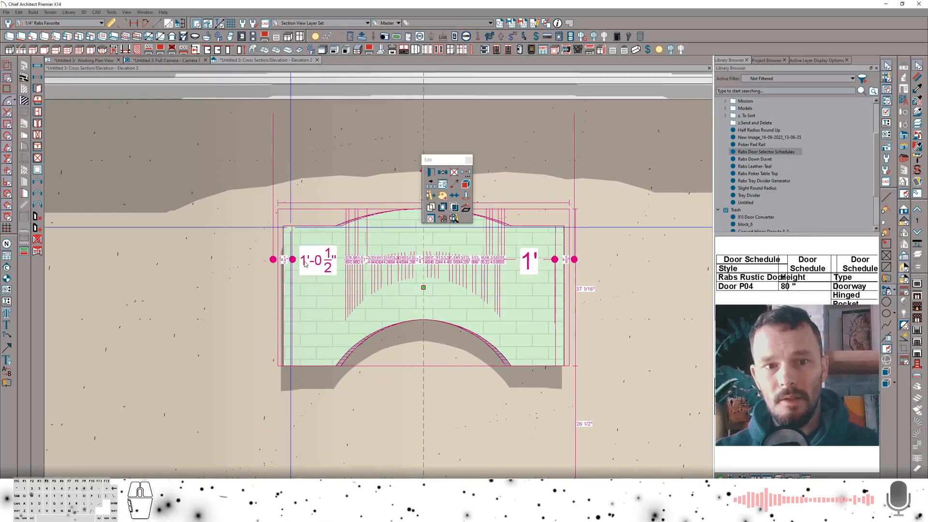
View the arched brick panel on the curved wall in the Full Camera.
{"action": "left_click", "coordinate": [168, 60]}
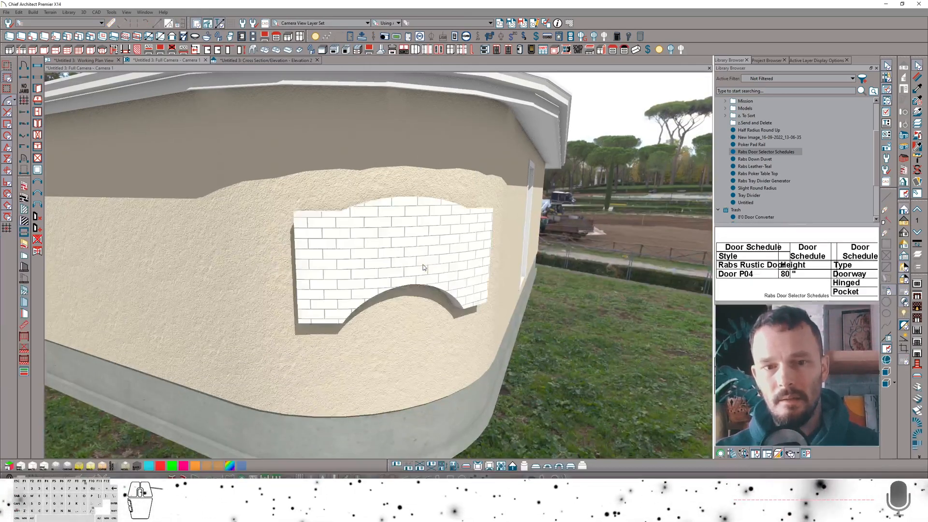